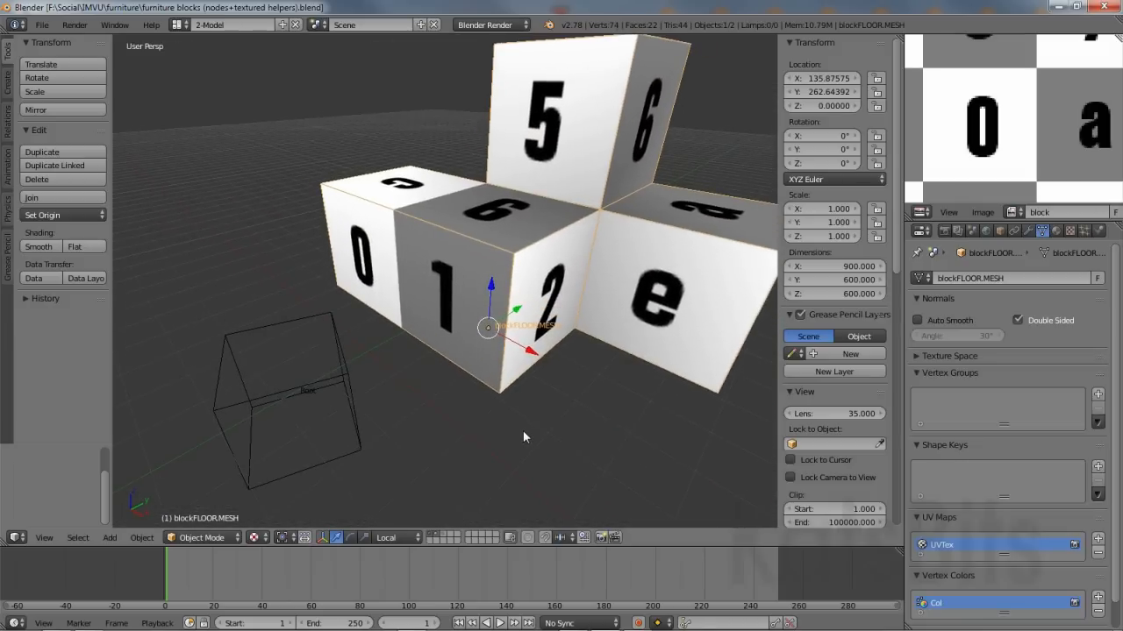
mouse_move(351, 456)
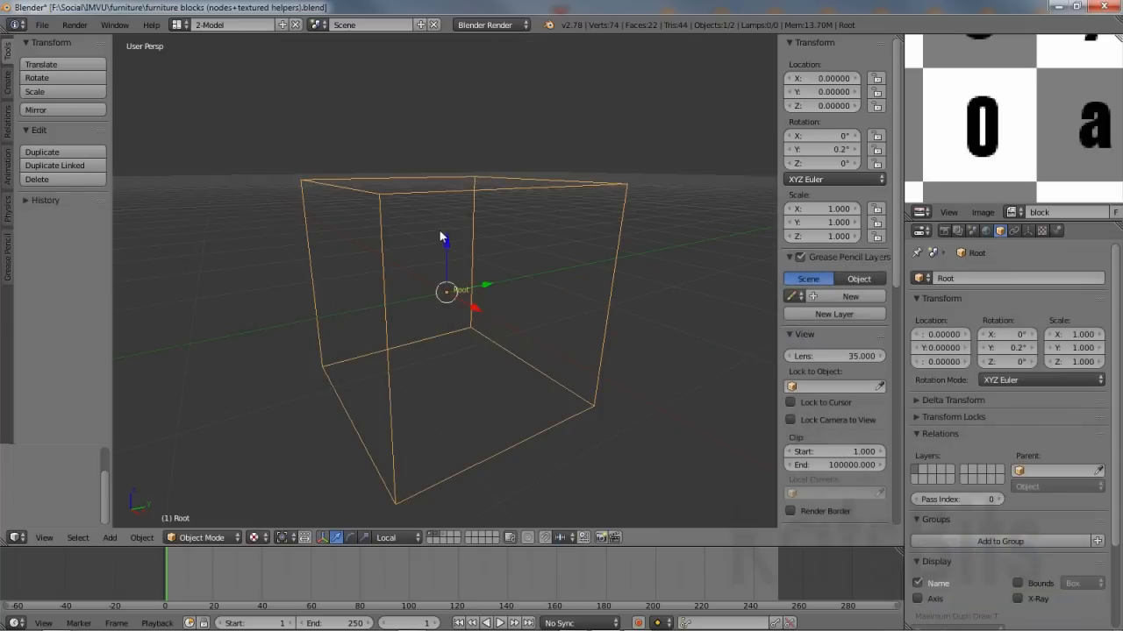
mouse_move(419, 234)
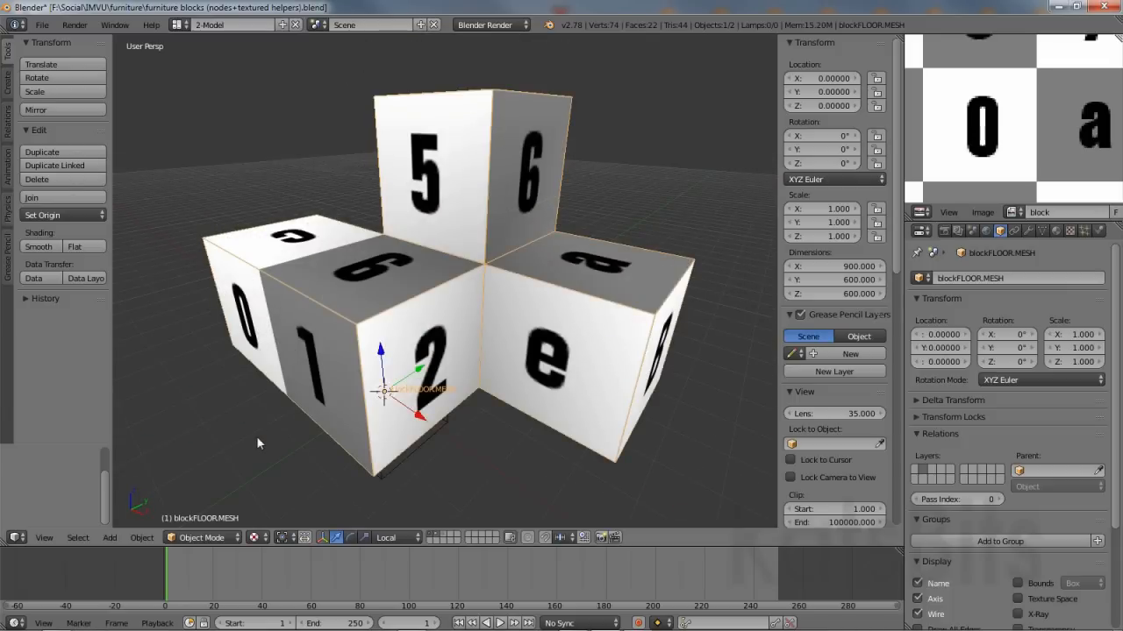
- Apply rotation and scale to the block floor mesh and enter Edit Mode
left_click(141, 537)
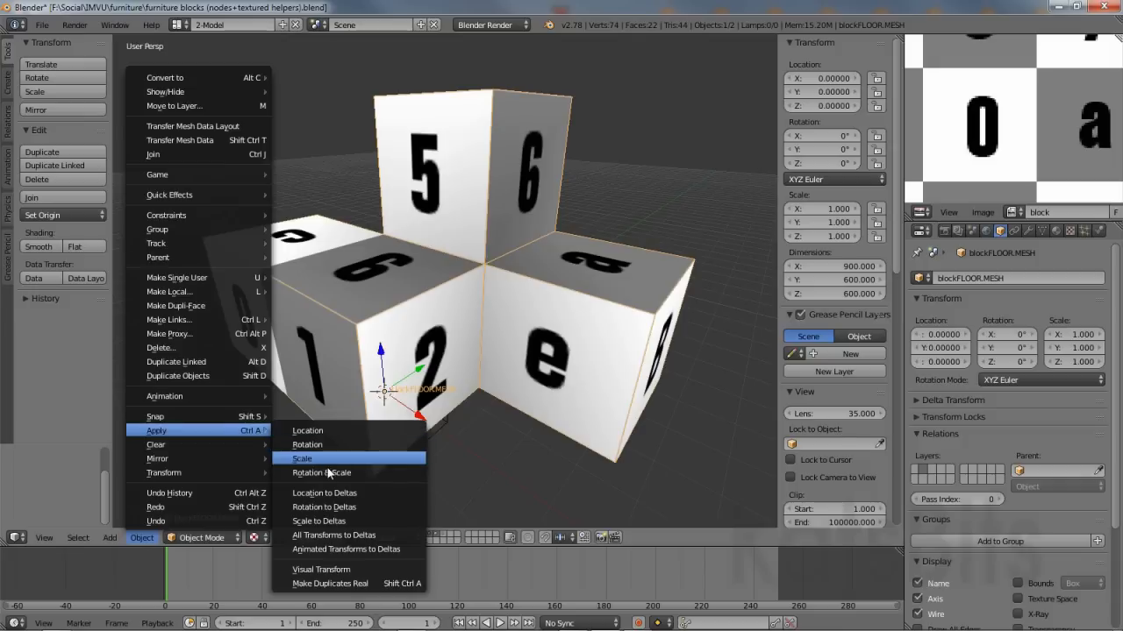
left_click(321, 473)
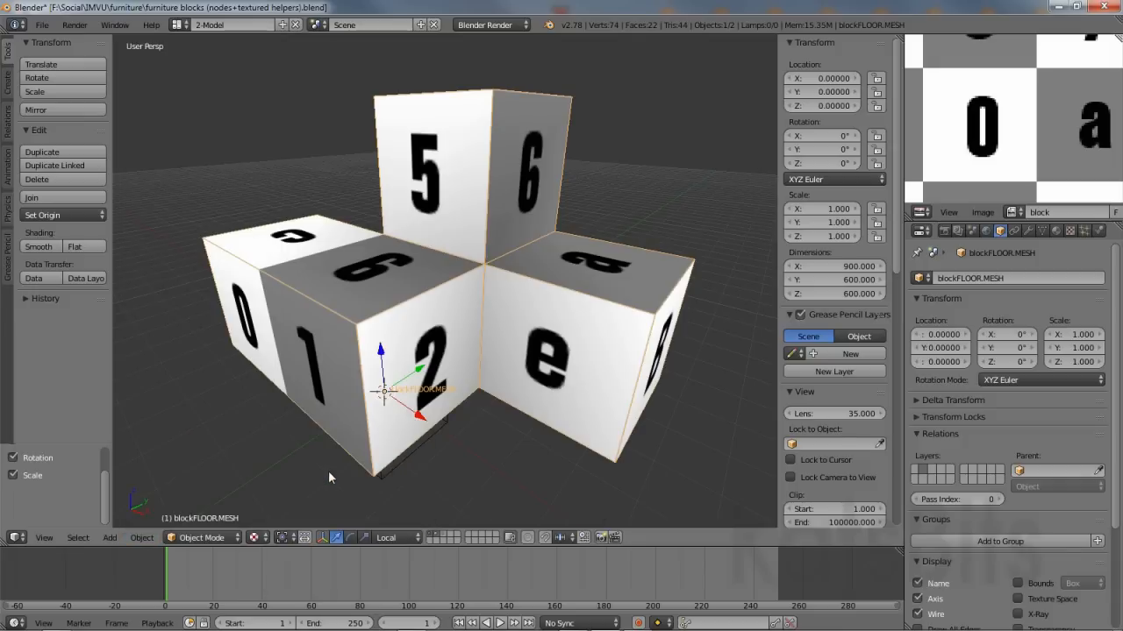
mouse_move(1017, 314)
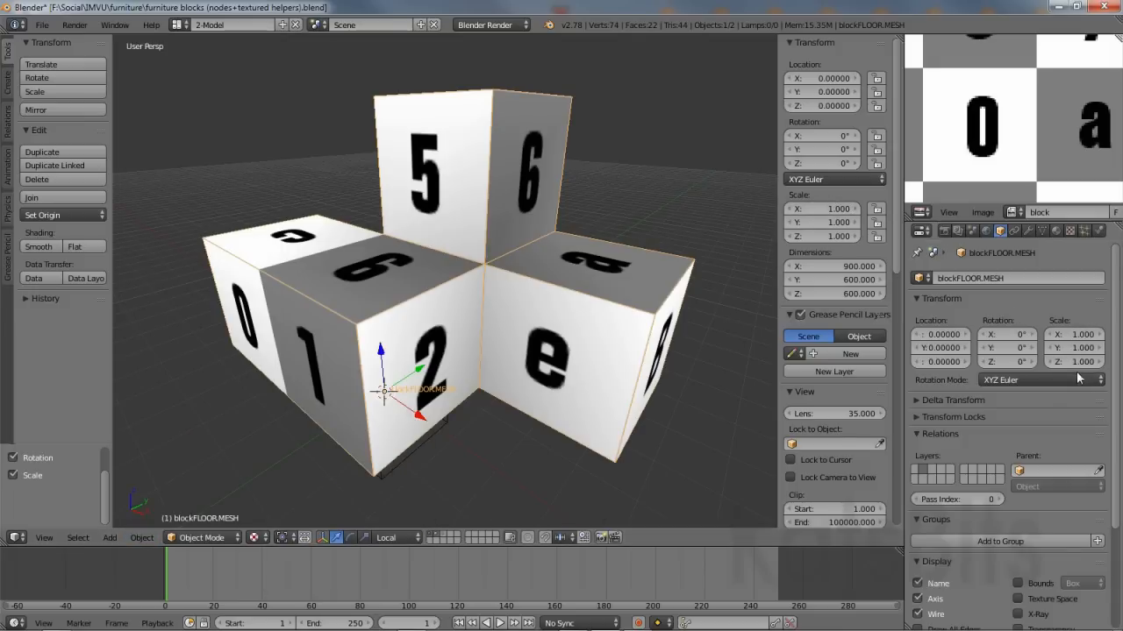
left_click(200, 538)
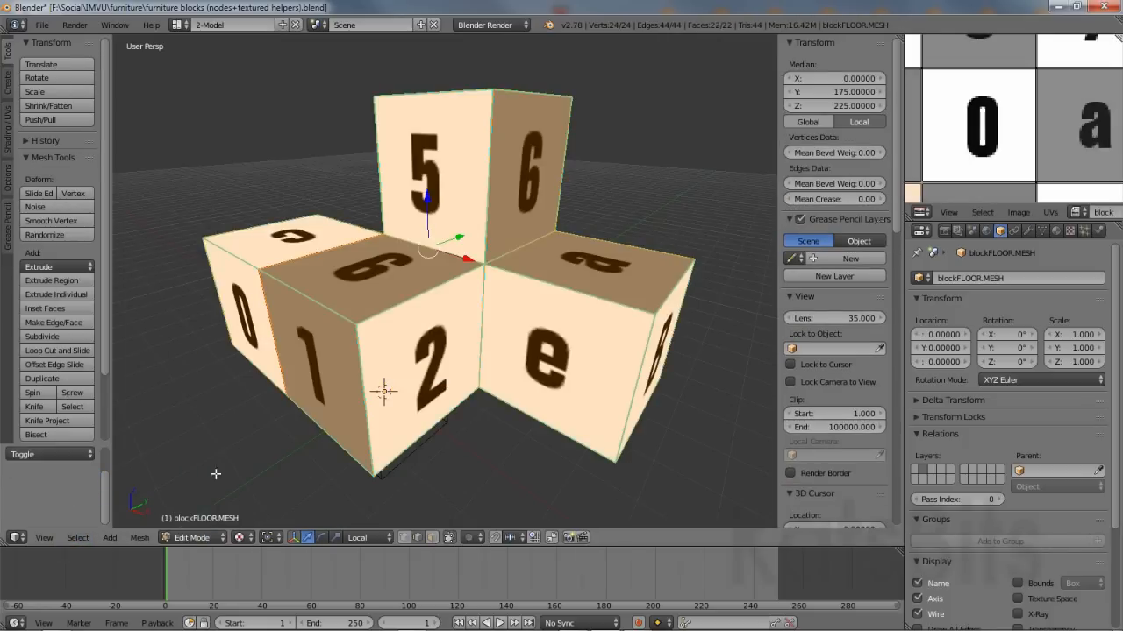
- Add a vertex group renamed Root in Object Data properties and assign all block vertices
left_click(1042, 230)
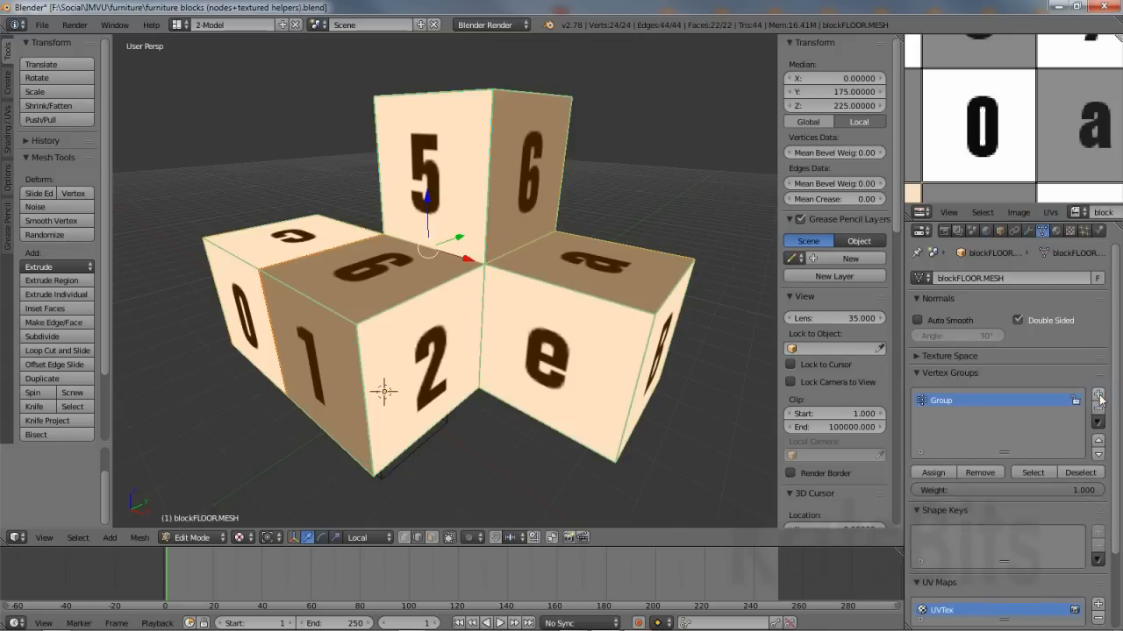
double_click(941, 400)
type("Root")
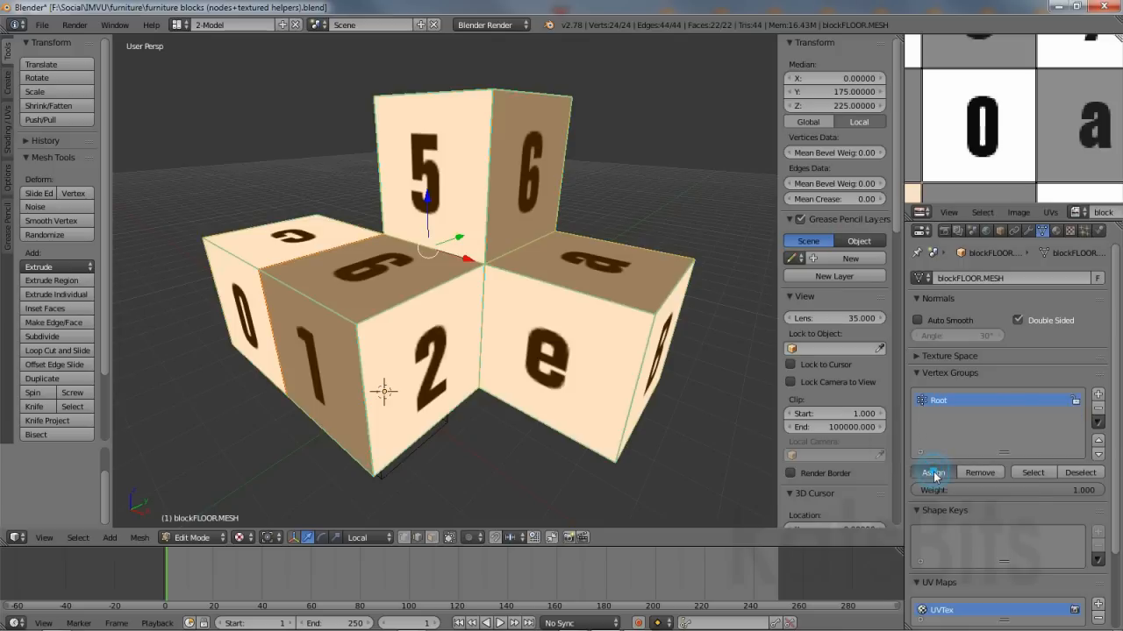
left_click(1075, 473)
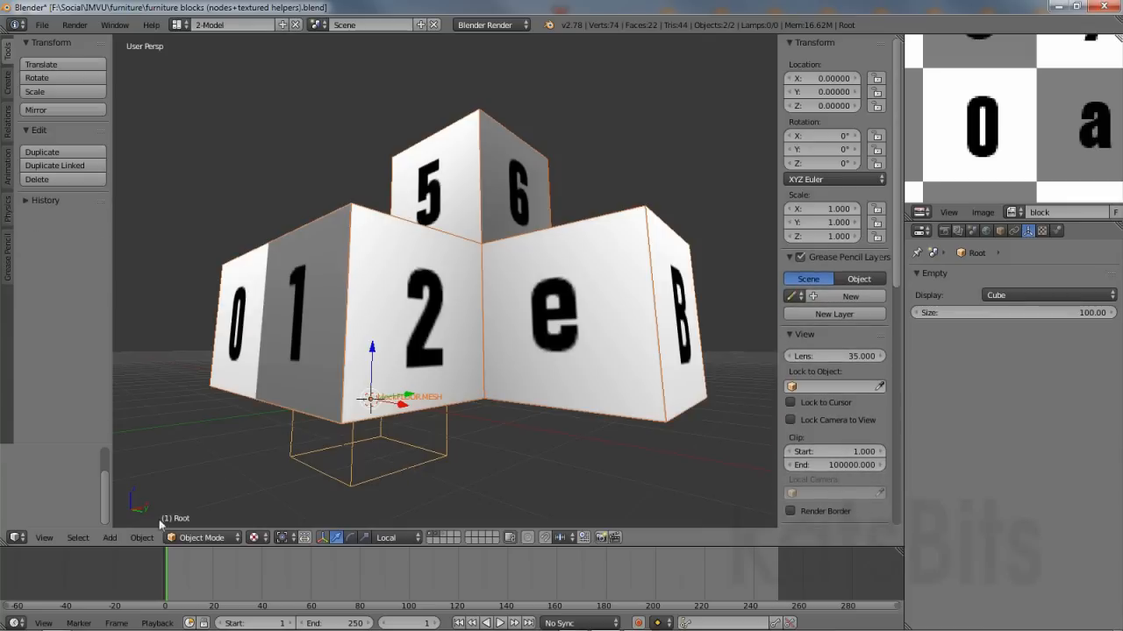
- Parent the lettered block mesh to the Root empty via Object > Parent > Object
left_click(142, 538)
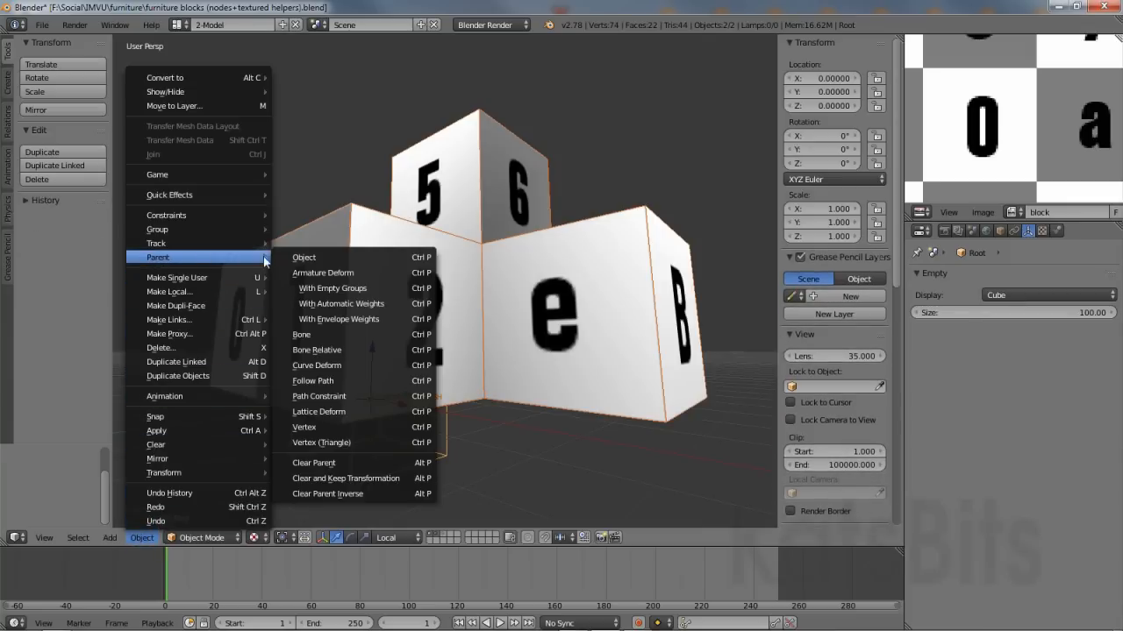
left_click(304, 257)
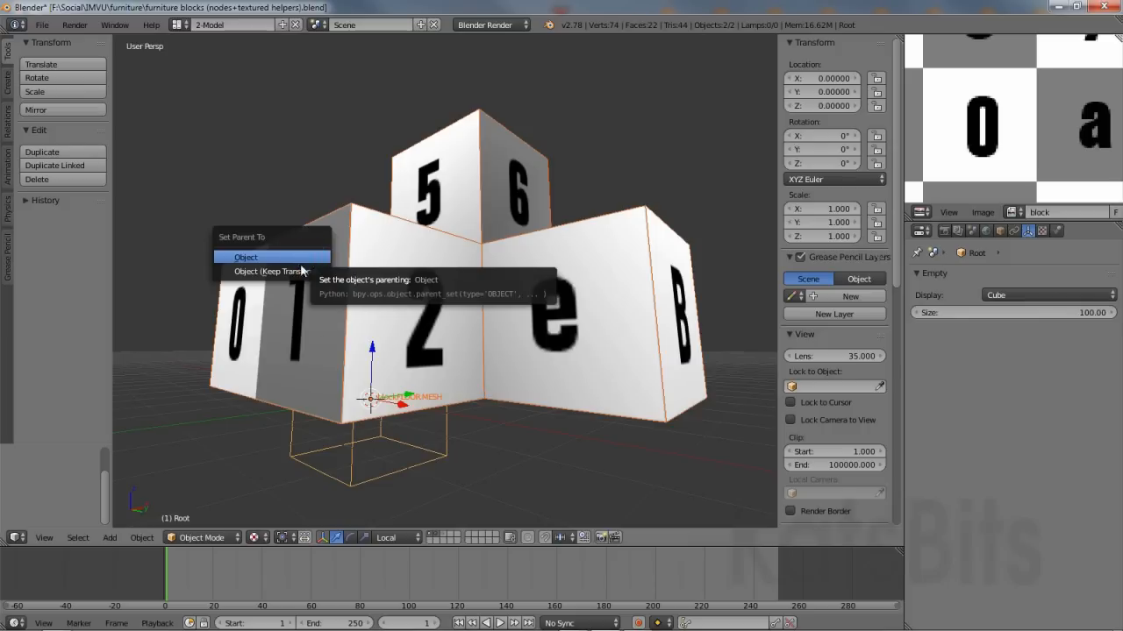
left_click(246, 256)
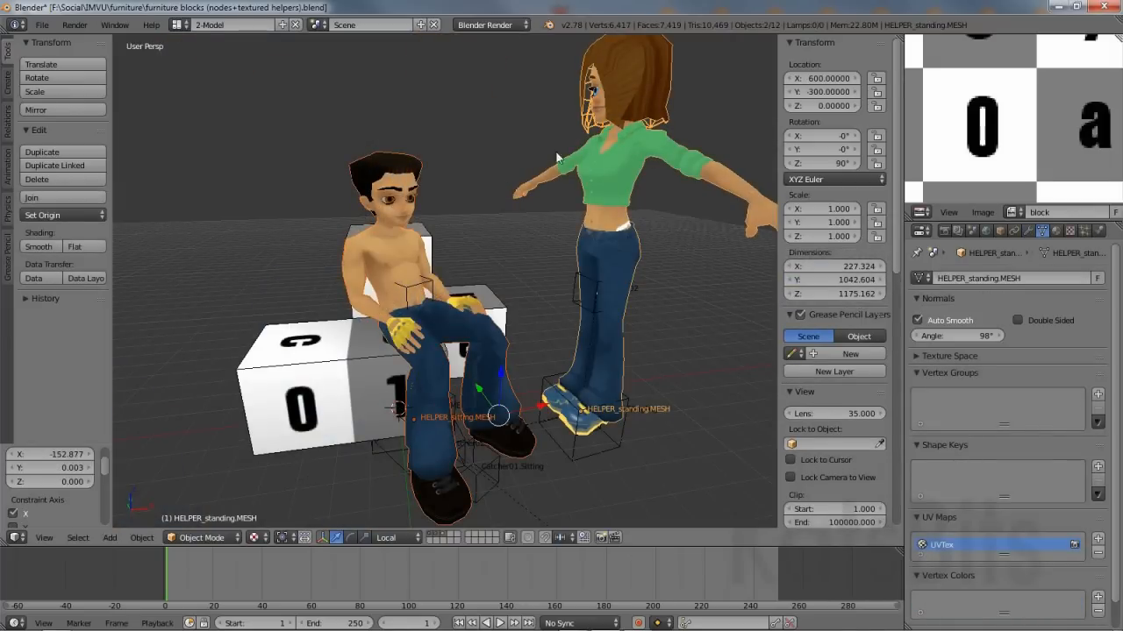
- Hide the selected sitting and standing avatar helper meshes
left_click(141, 538)
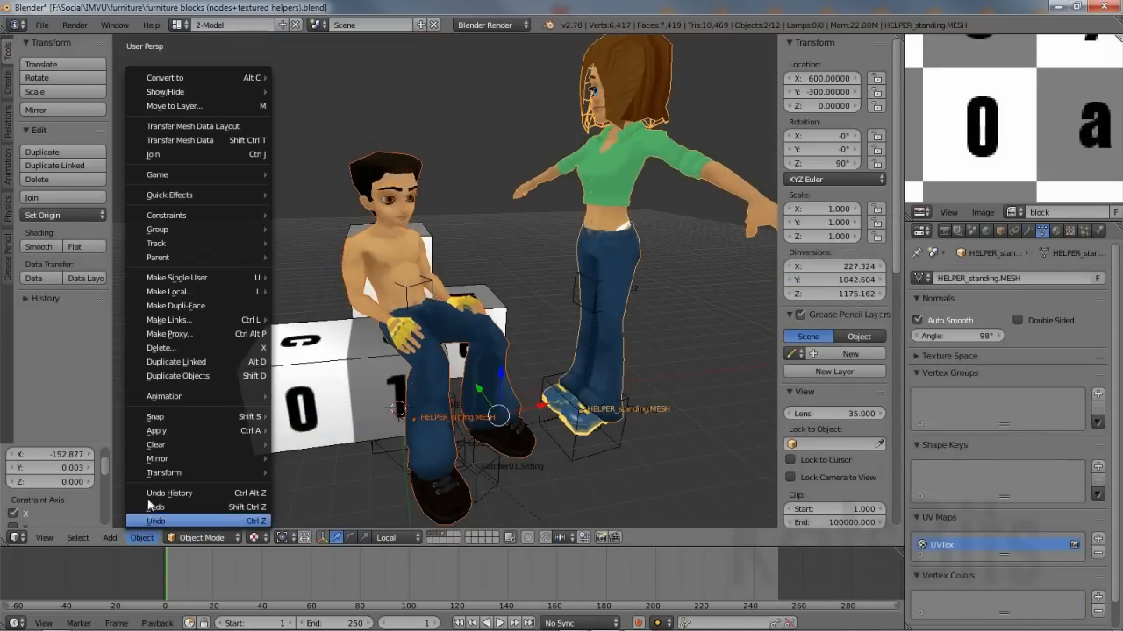
mouse_move(166, 91)
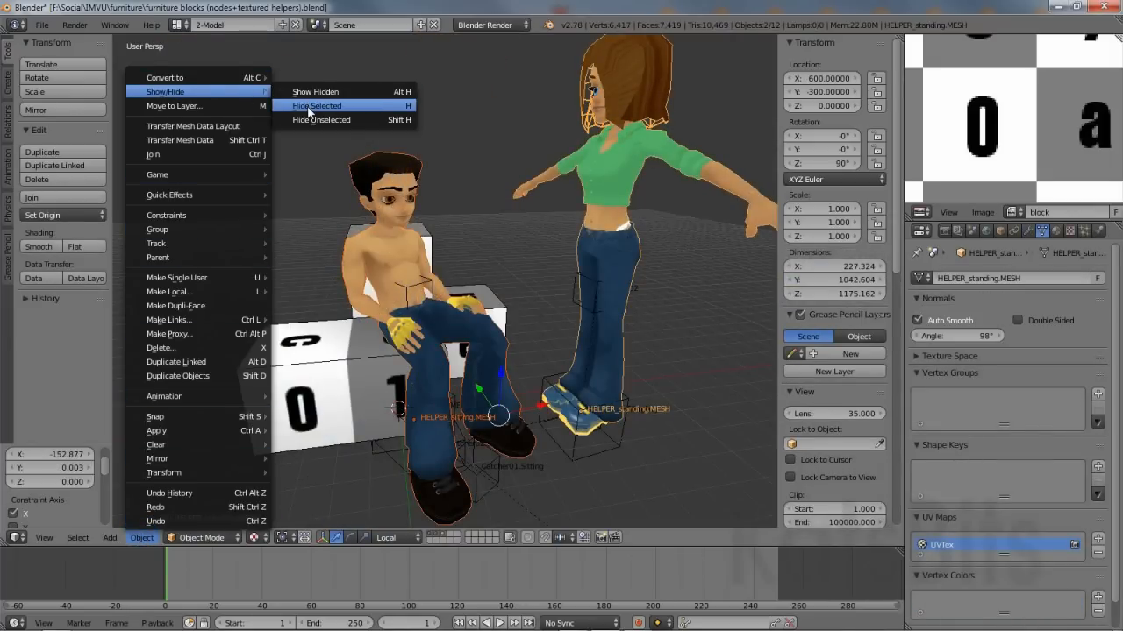
left_click(318, 105)
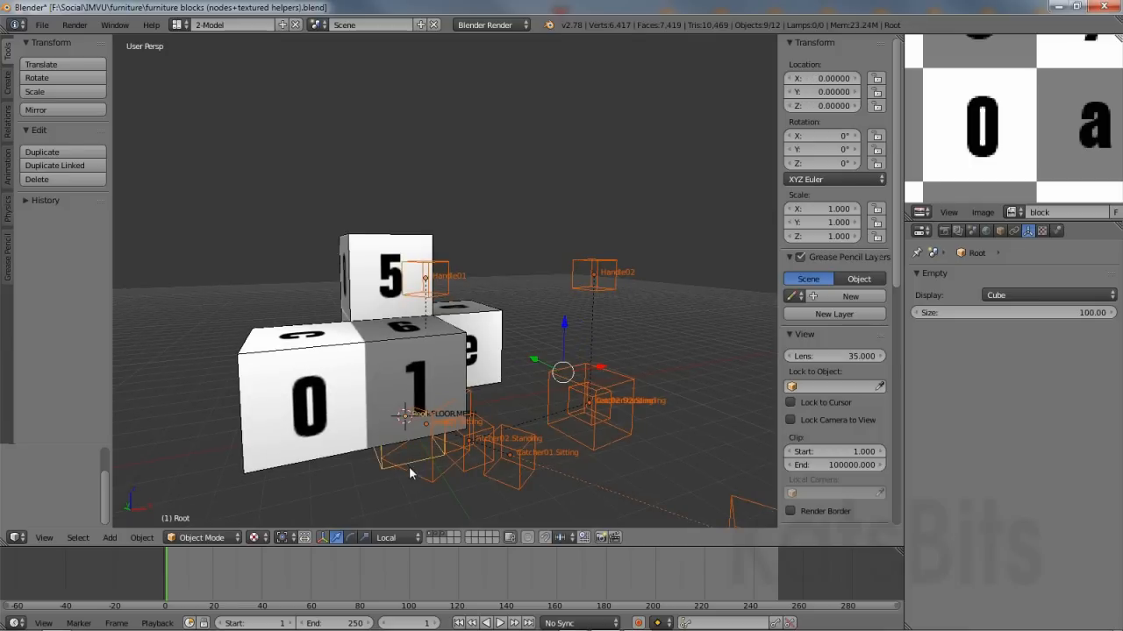
- Parent the orange node empties to Root with Keep Transform
left_click(137, 538)
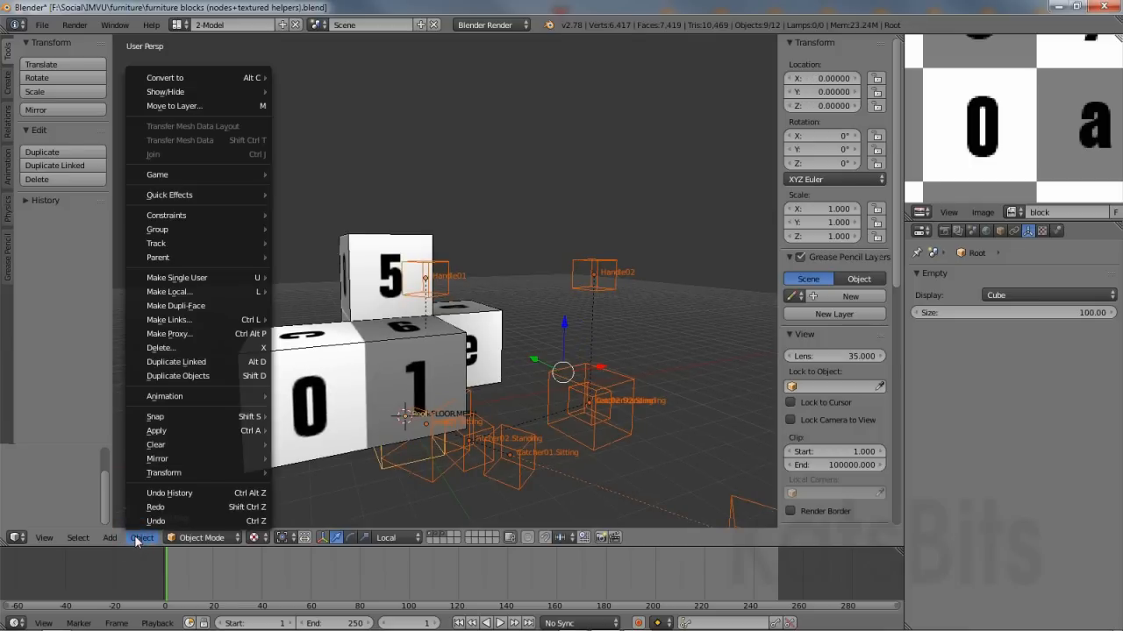
mouse_move(161, 257)
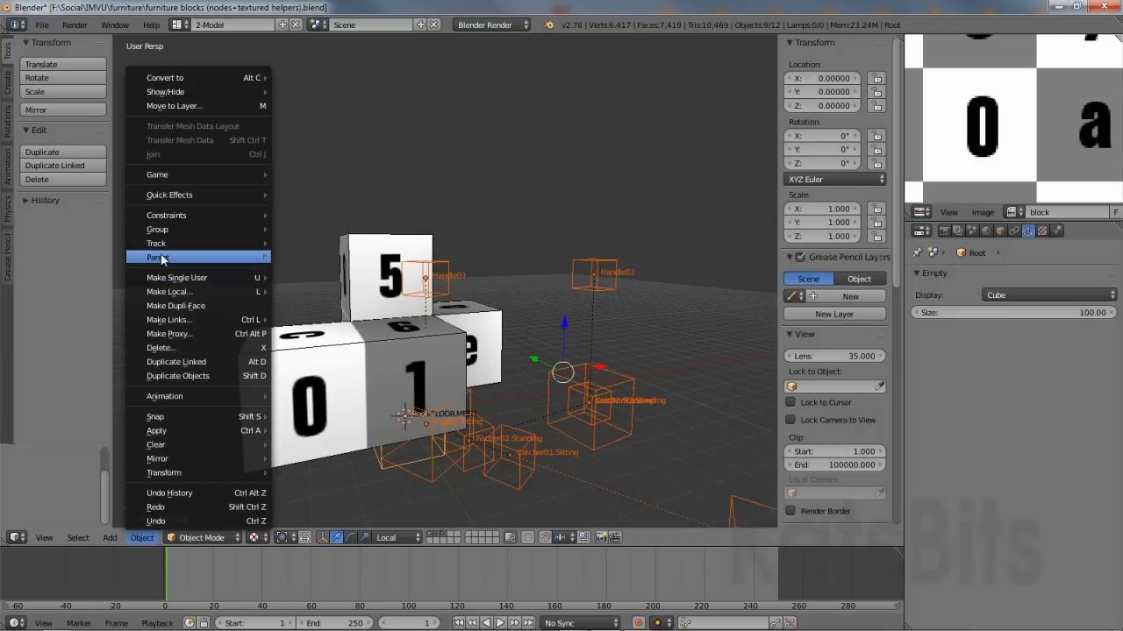
left_click(156, 257)
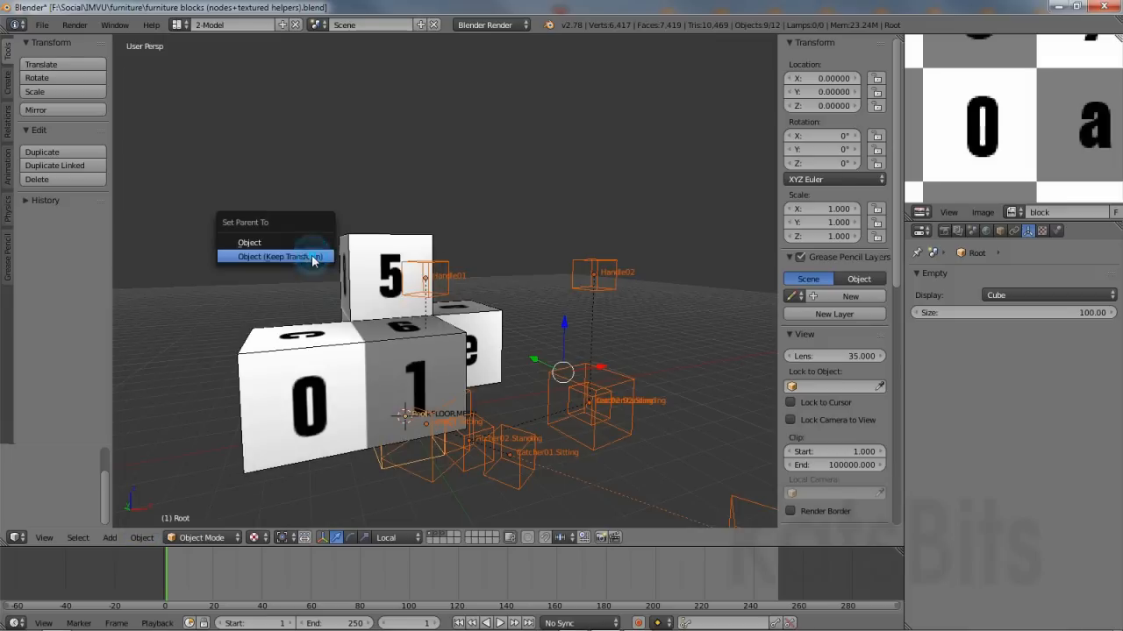
mouse_move(272, 260)
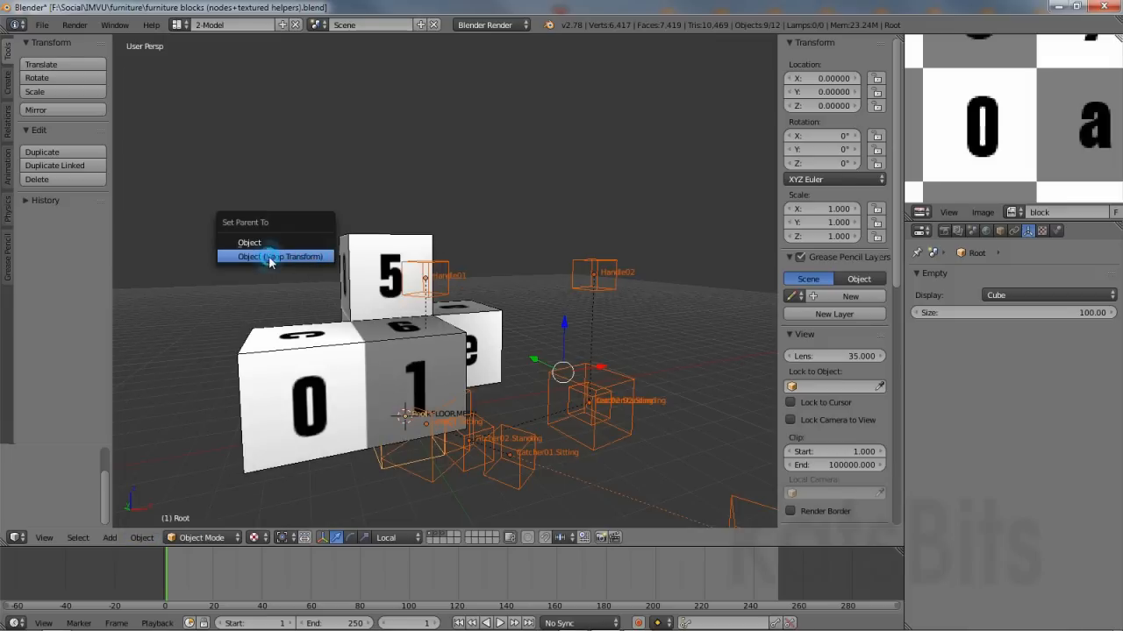
left_click(276, 256)
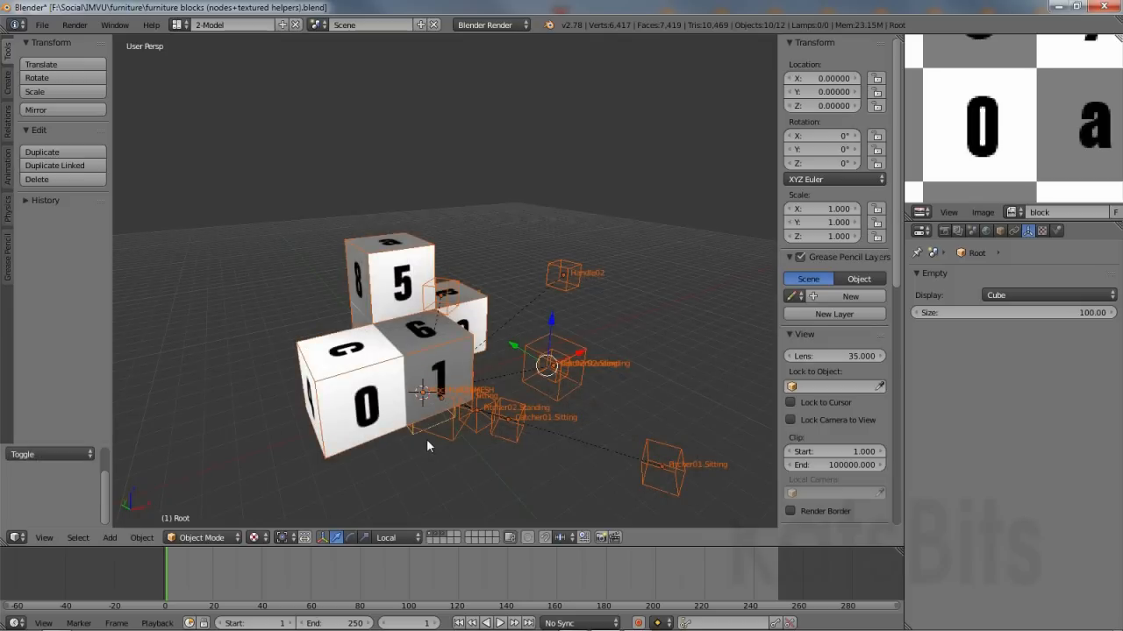
left_click(410, 436)
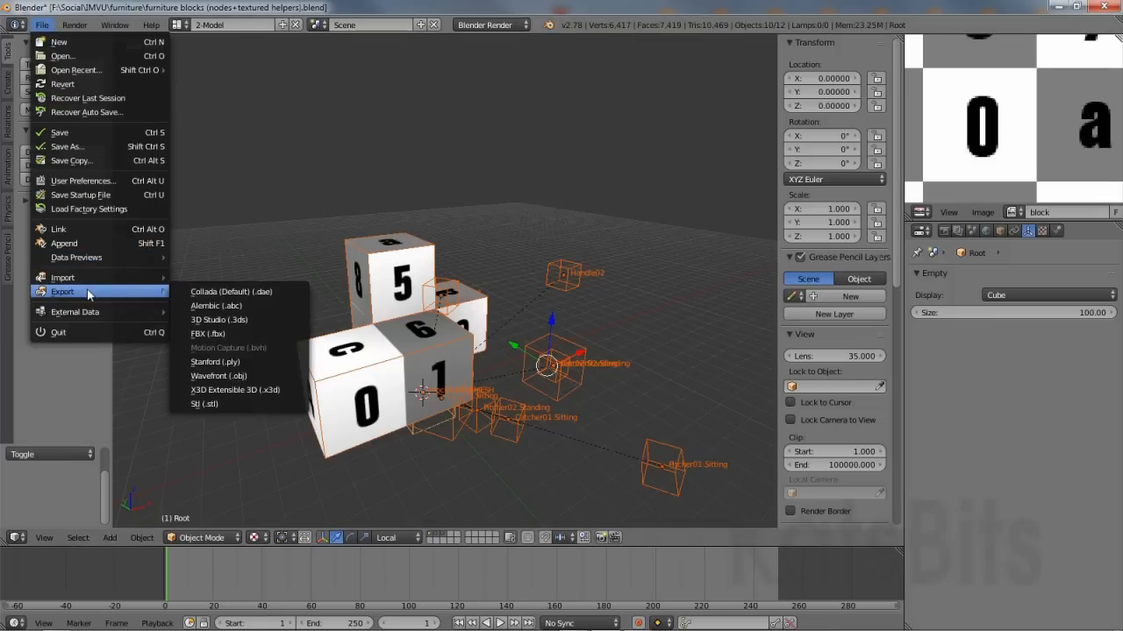
- Choose FBX export, targeting blocks.fbx in the exports folder
left_click(205, 333)
type("blocks.fbx")
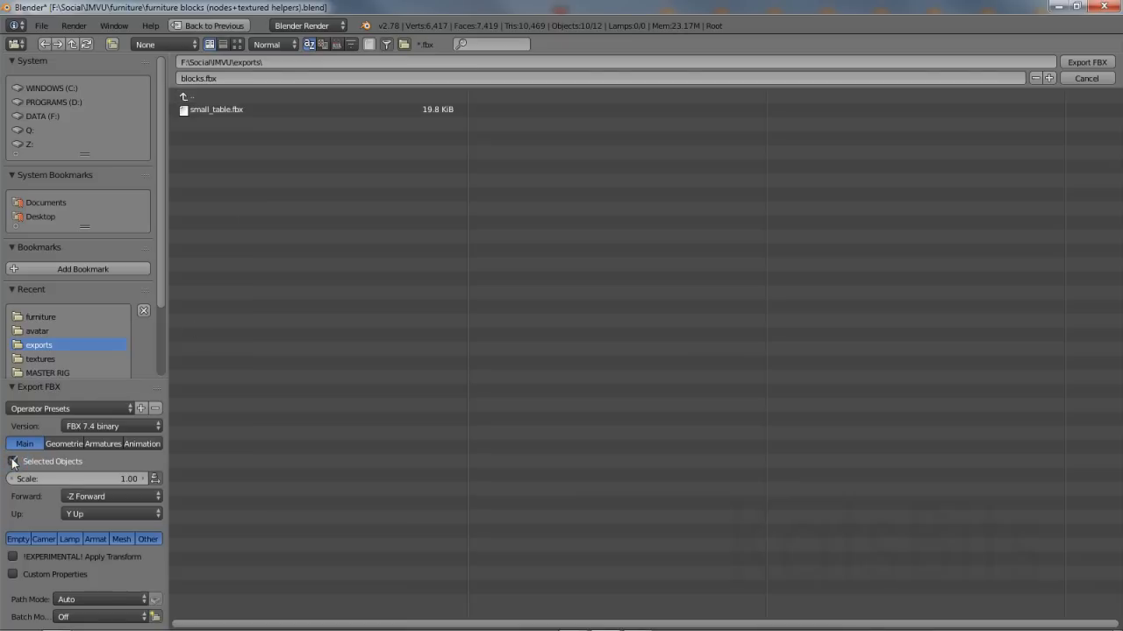
- Enable Selected Objects, review the Animation settings, and export blocks.fbx
left_click(102, 444)
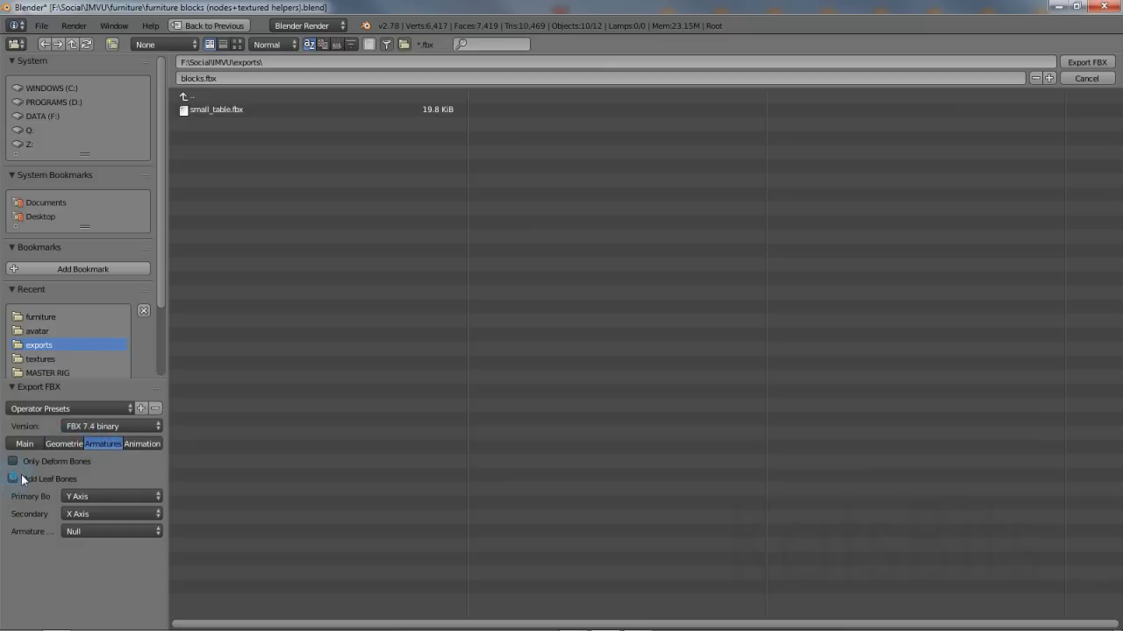
left_click(142, 444)
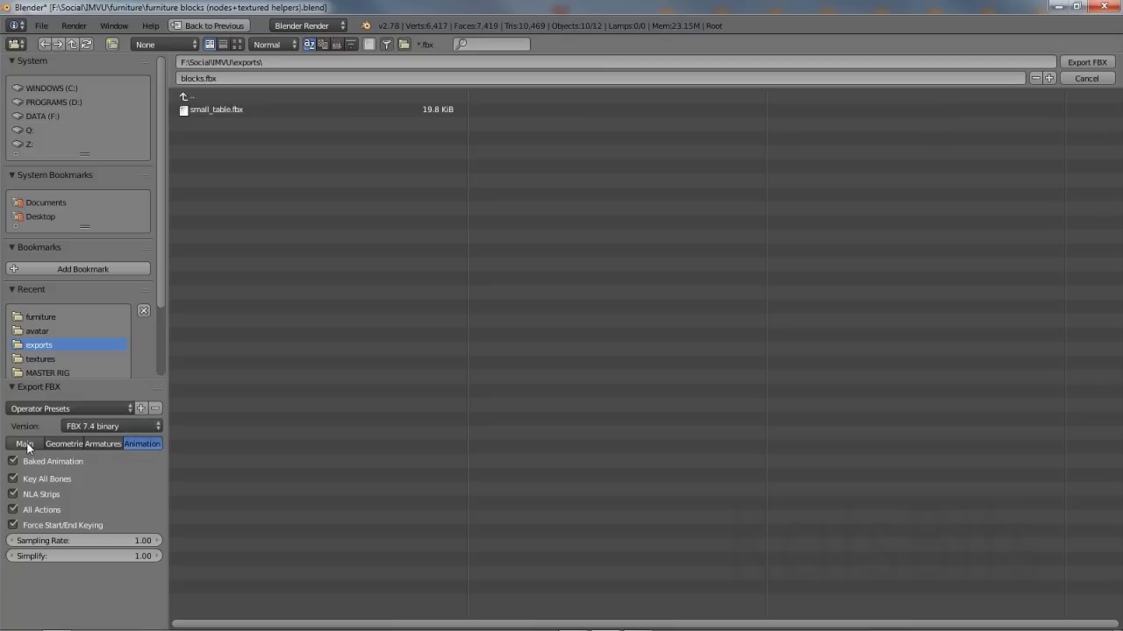
left_click(25, 444)
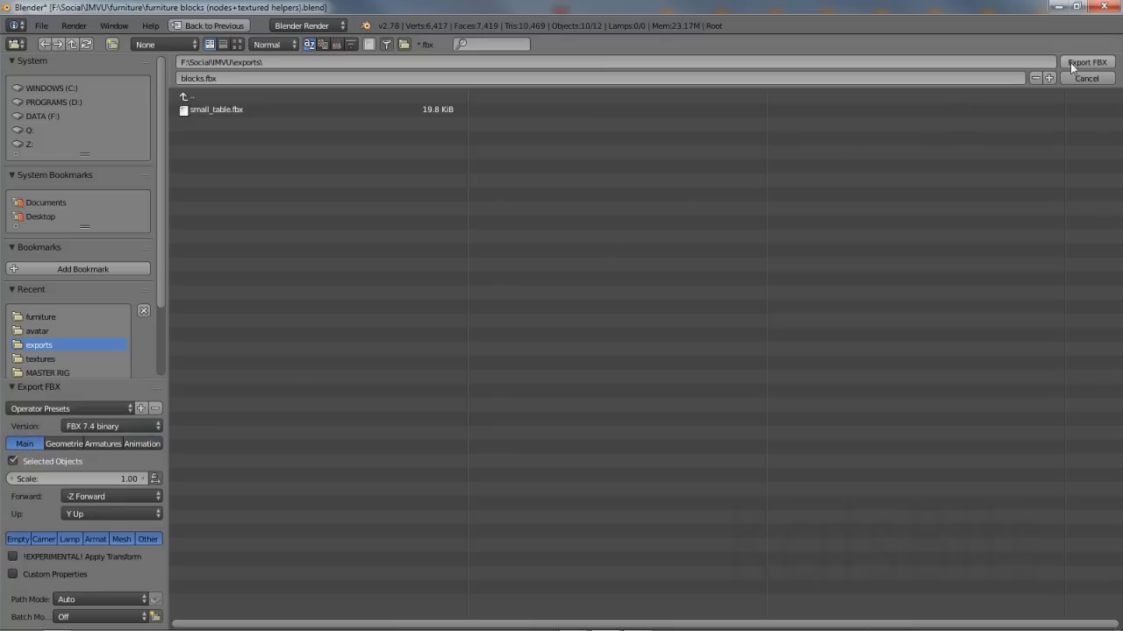
left_click(1086, 62)
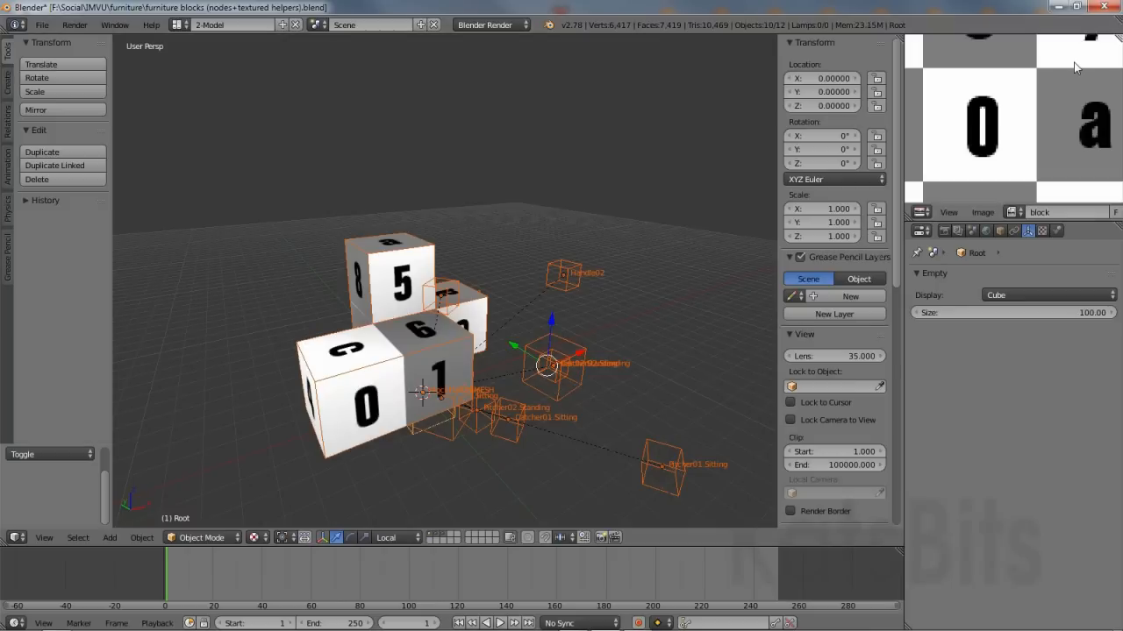